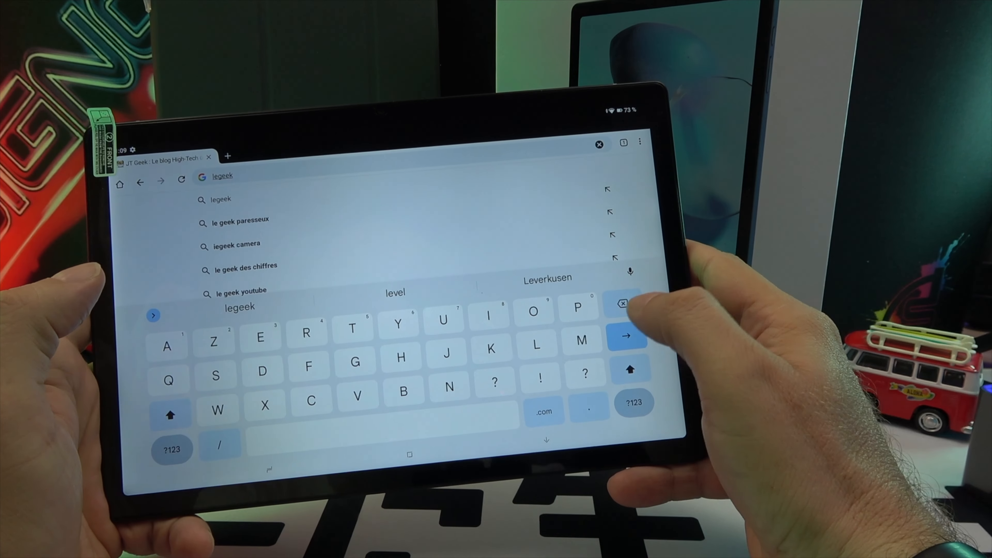
- Search Google for 'legeek', stay signed out, and open the Legeek.tv result
{"action": "left_click", "coordinate": [626, 334]}
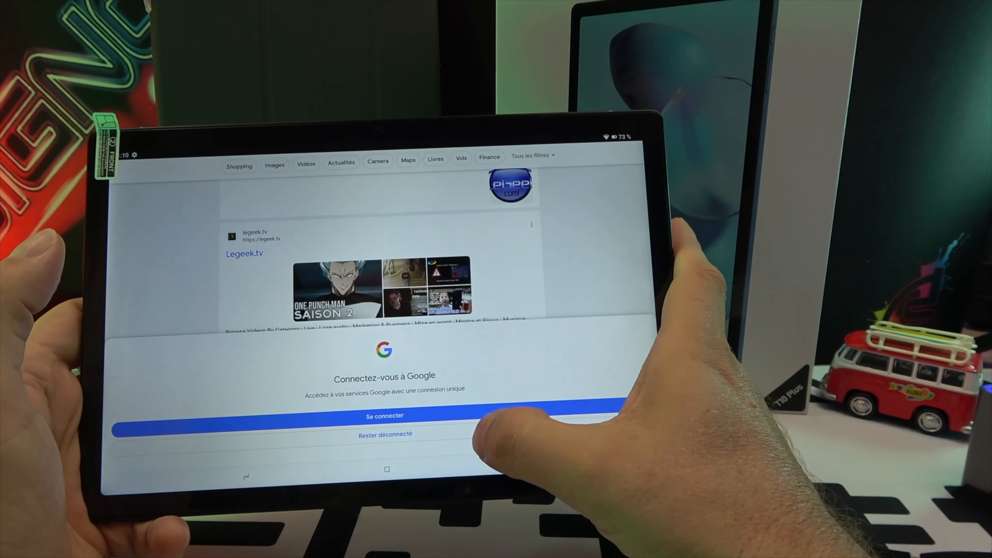
{"action": "left_click", "coordinate": [384, 435]}
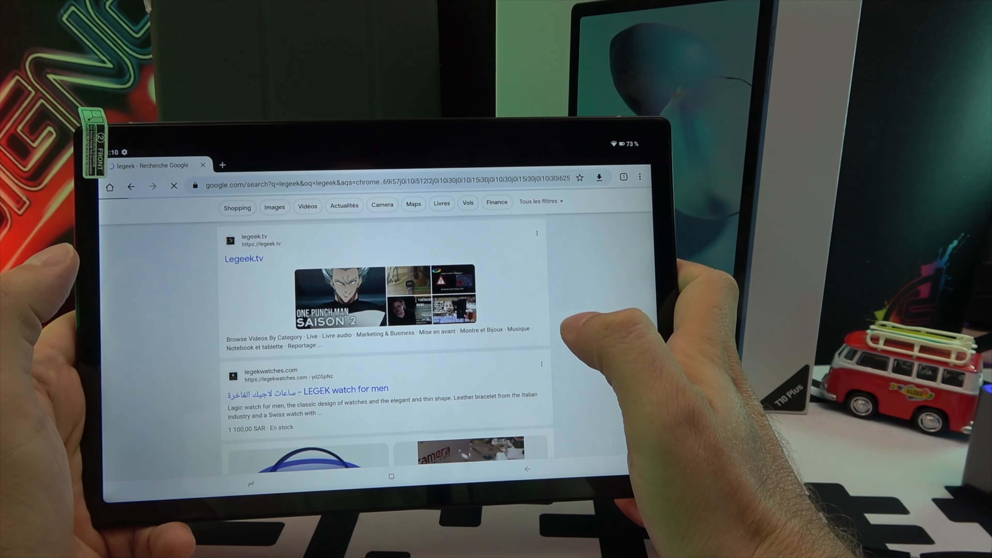
{"action": "left_click", "coordinate": [243, 259]}
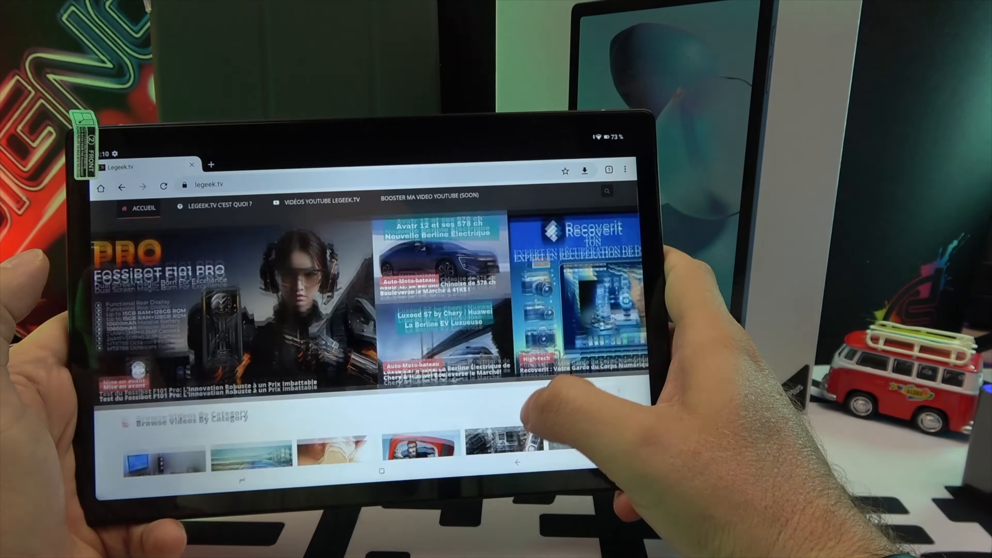
- Scroll the Legeek.tv homepage, then return to the tablet's home screen
{"action": "scroll", "scroll_direction": "down", "scroll_amount": 3}
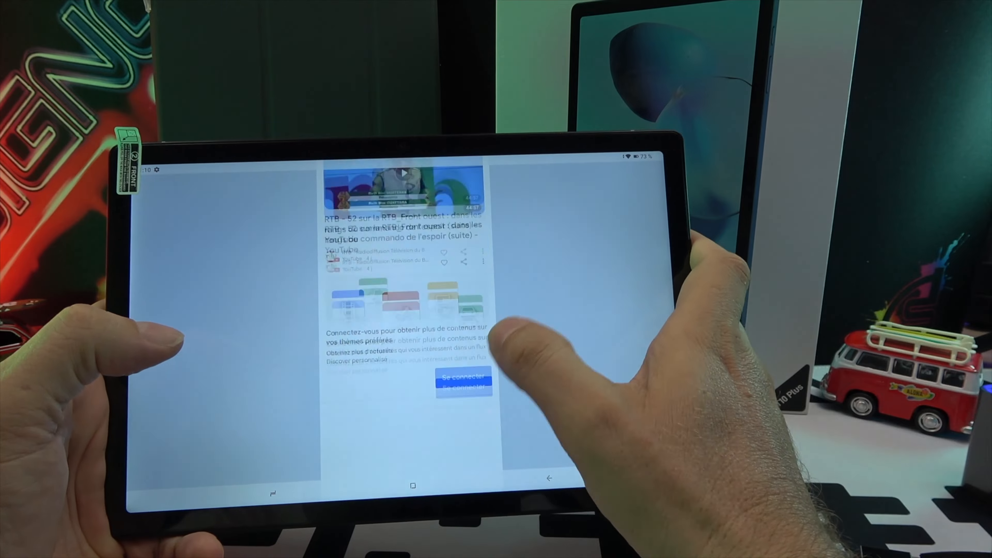
{"action": "left_click", "coordinate": [413, 485]}
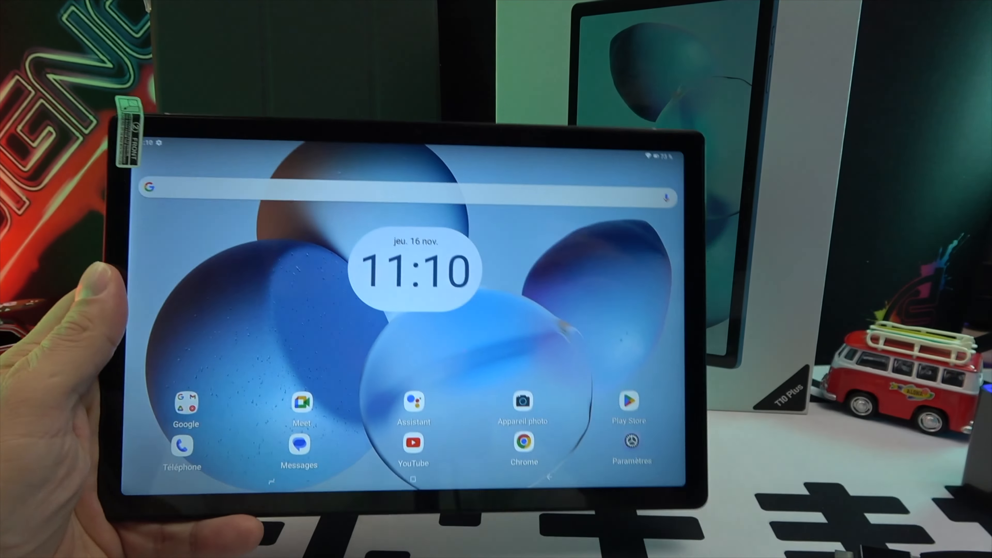